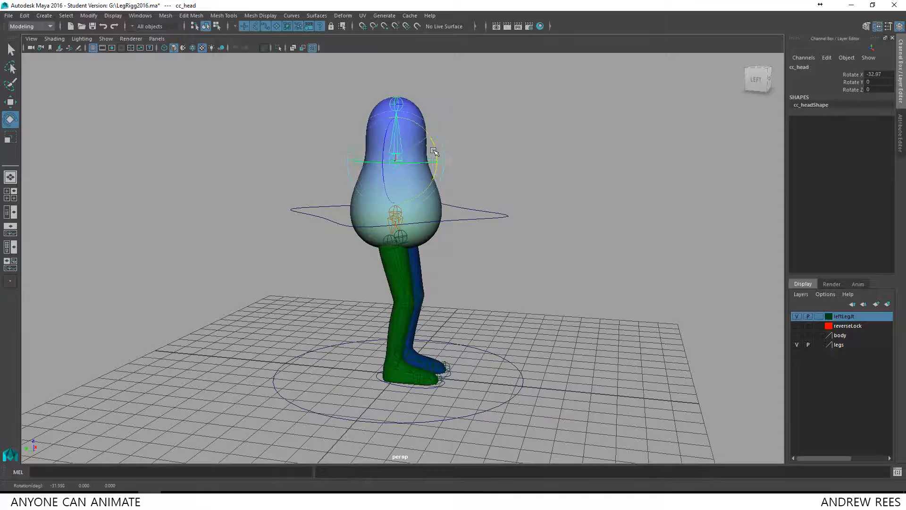
# Step: Undo the last change and select cc_rightLeg to start positioning the green leg
pyautogui.press('ctrl+z')
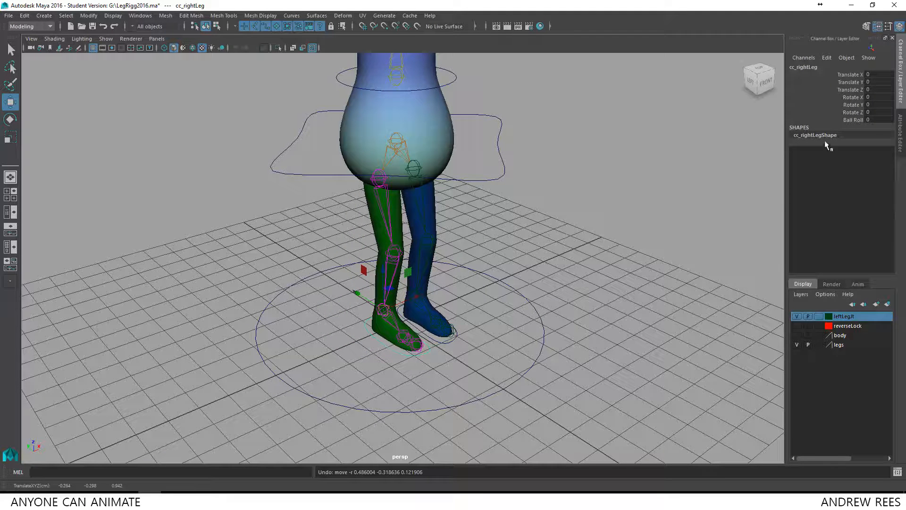
pyautogui.click(852, 120)
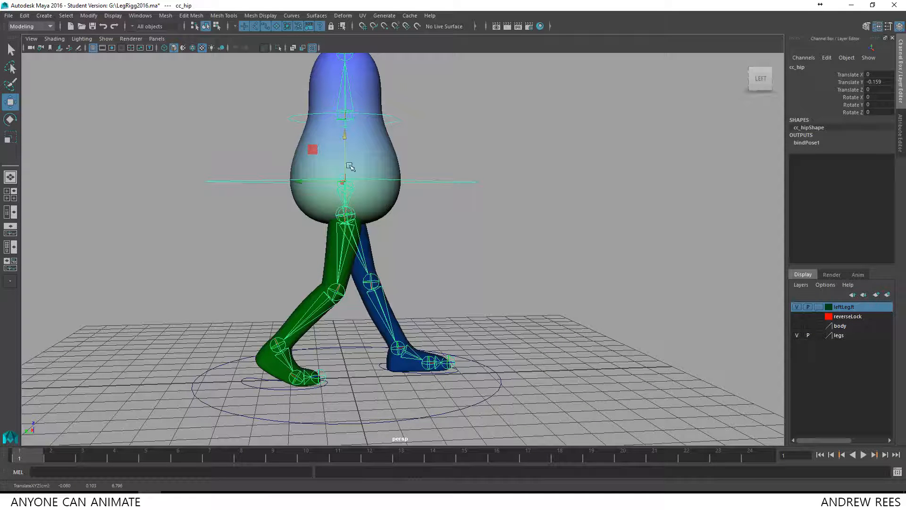
# Step: Orbit to the character and lower cc_hip Translate Y to about -0.336 in the stride
pyautogui.moveTo(349, 168); pyautogui.dragTo(349, 155)
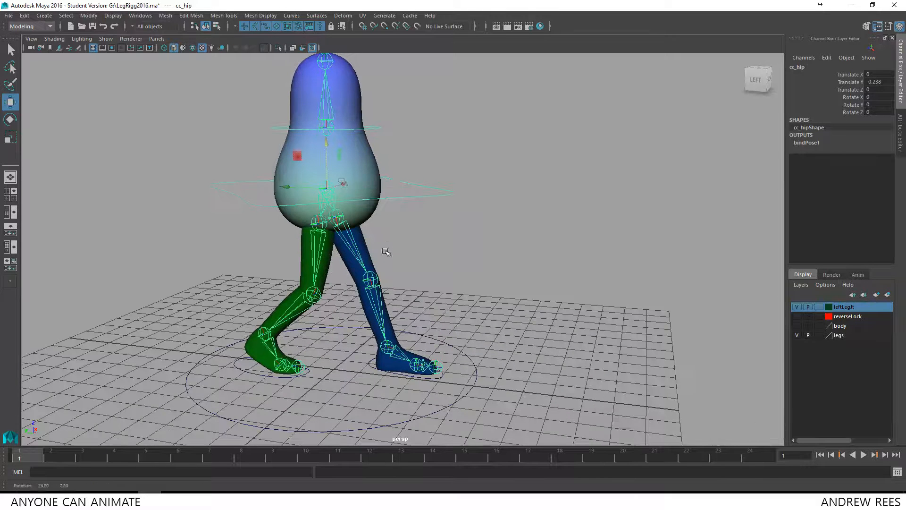
pyautogui.click(334, 169)
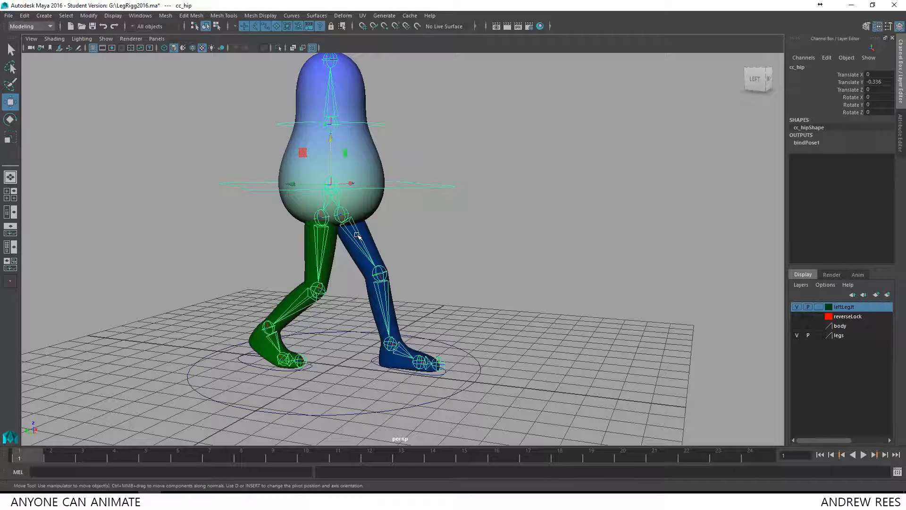
pyautogui.moveTo(14, 470)
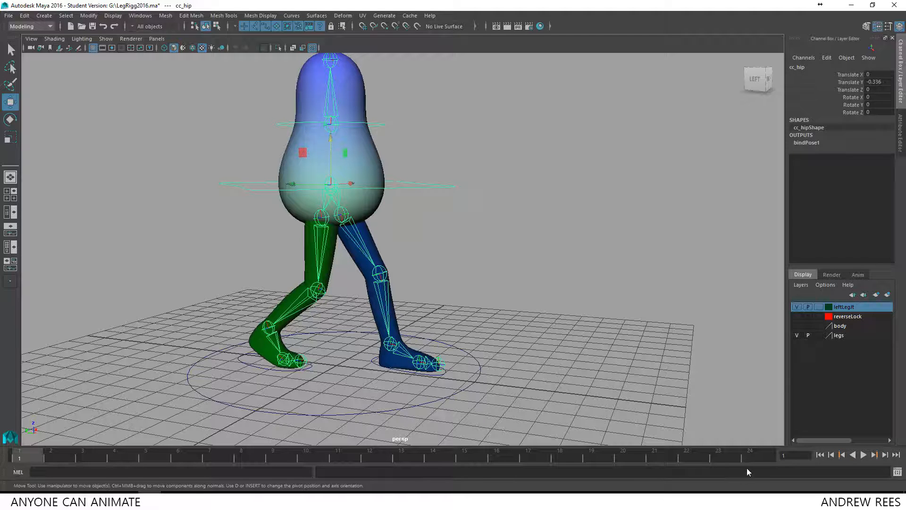
# Step: Select the blue leg's foot control and Key Selected its channels at frames 1 and 24
pyautogui.click(452, 221)
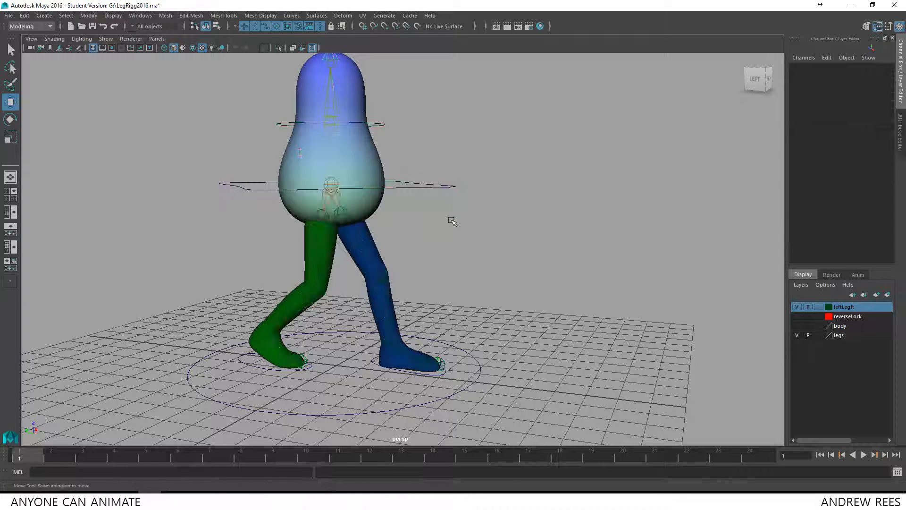
pyautogui.click(329, 185)
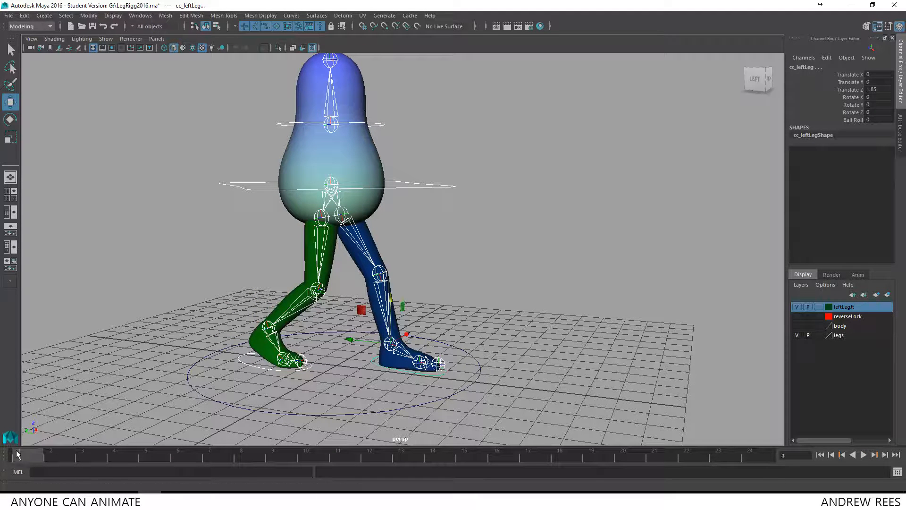
pyautogui.moveTo(857, 86)
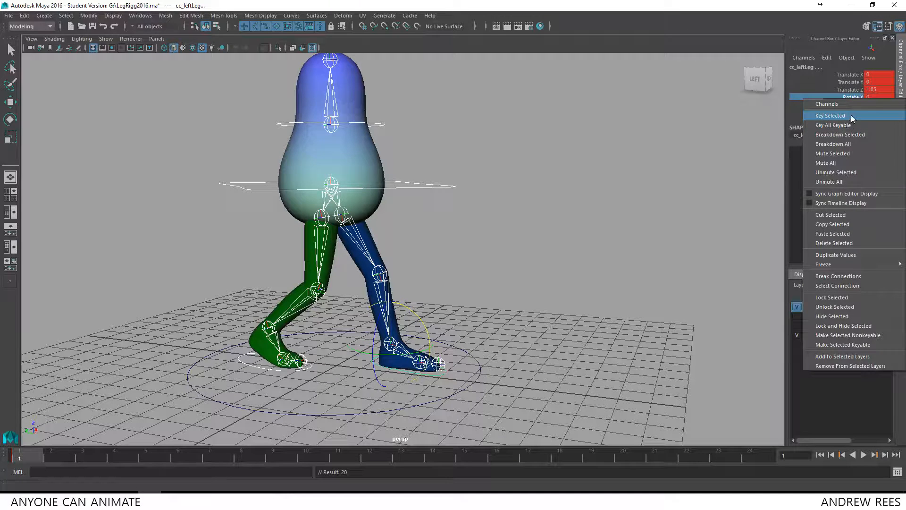
pyautogui.moveTo(743, 21)
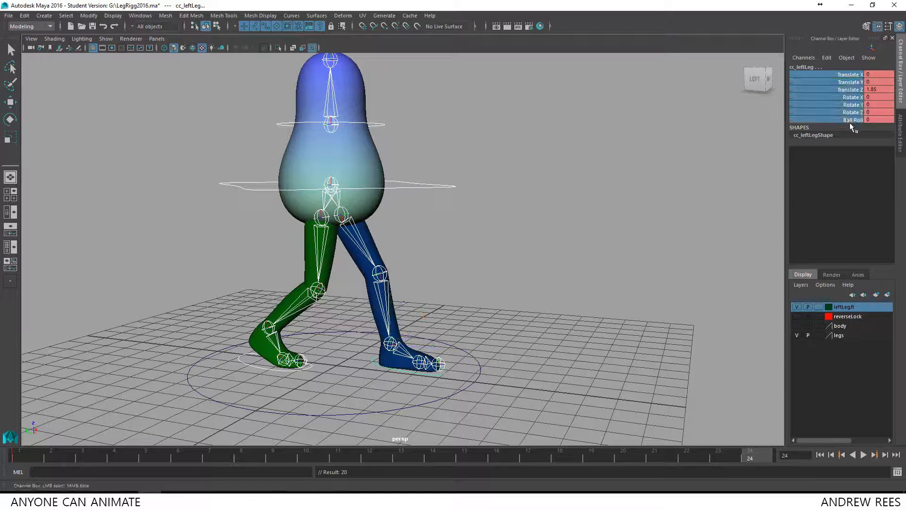
pyautogui.rightClick(852, 90)
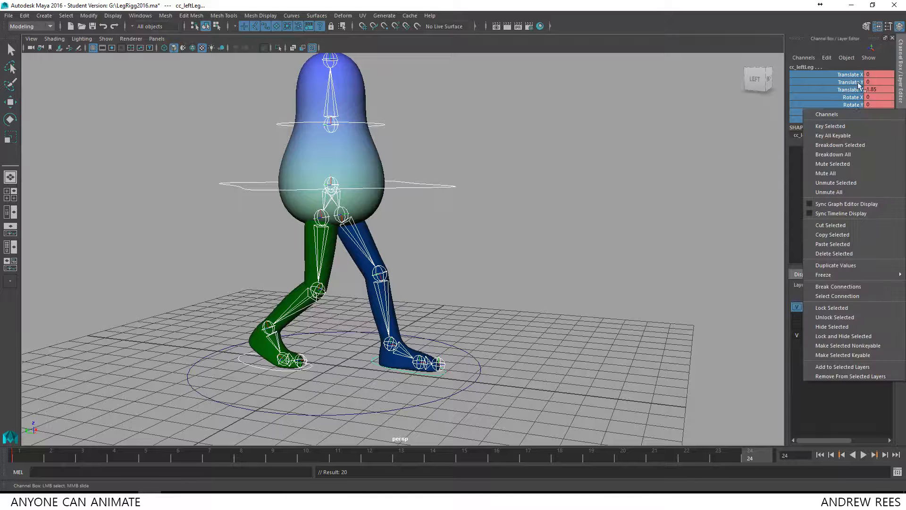
pyautogui.moveTo(831, 126)
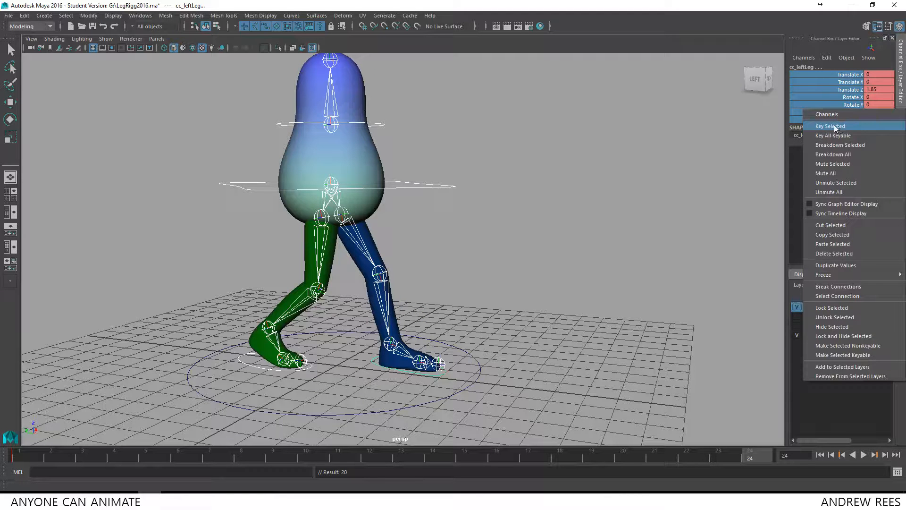
pyautogui.click(829, 125)
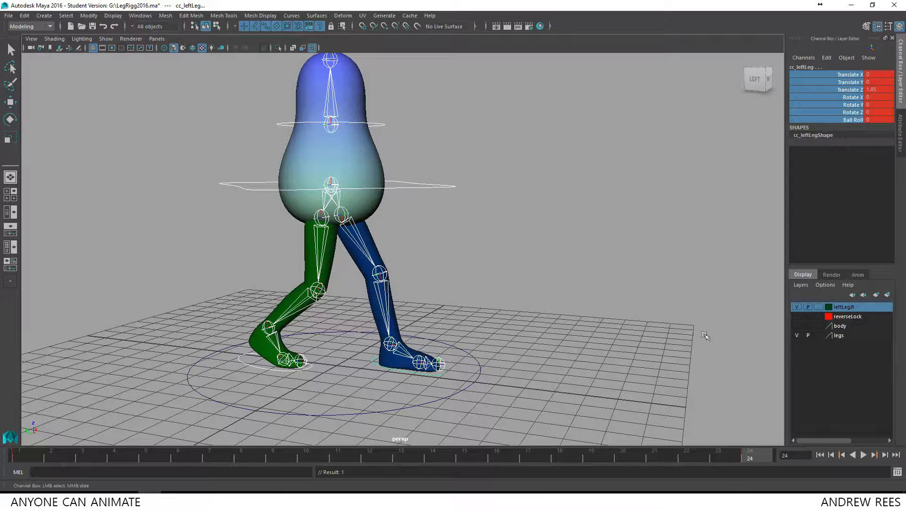
pyautogui.moveTo(749, 459)
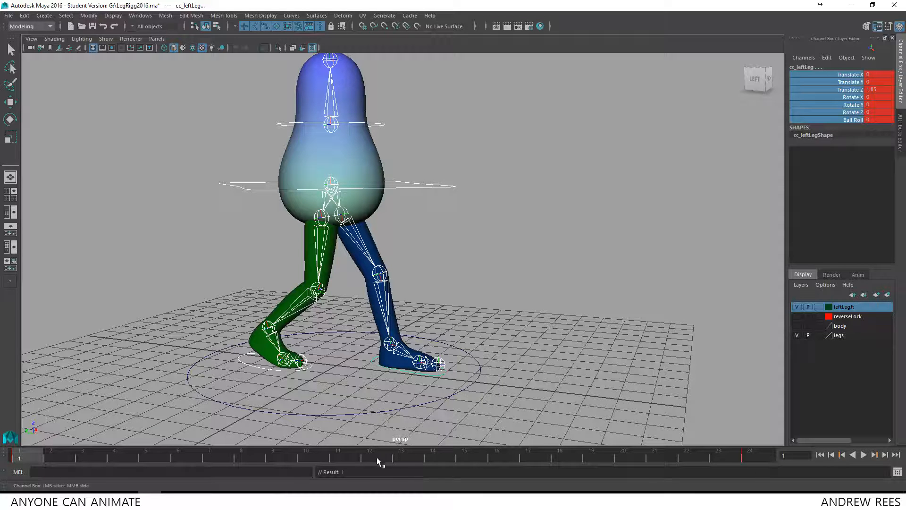
# Step: At frame 12, move cc_rightLeg and cc_leftLeg into the opposite stride positions and key them
pyautogui.click(369, 457)
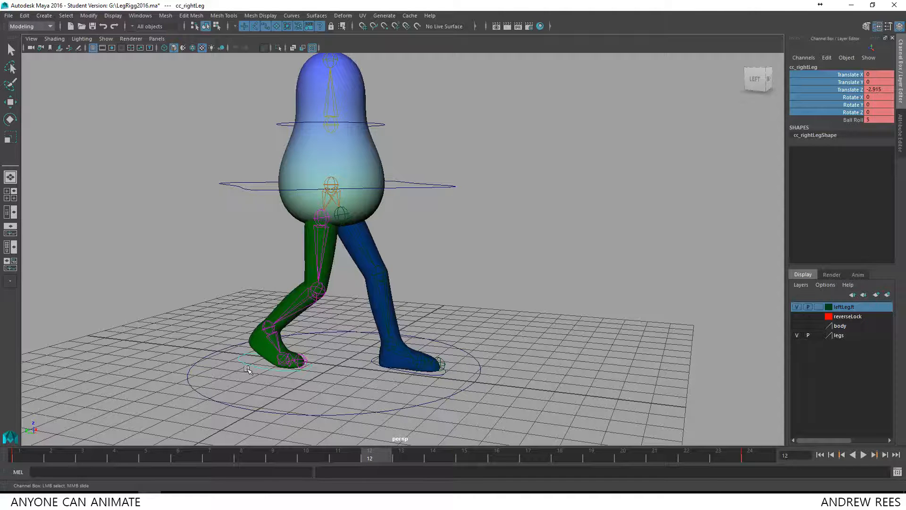
pyautogui.click(9, 102)
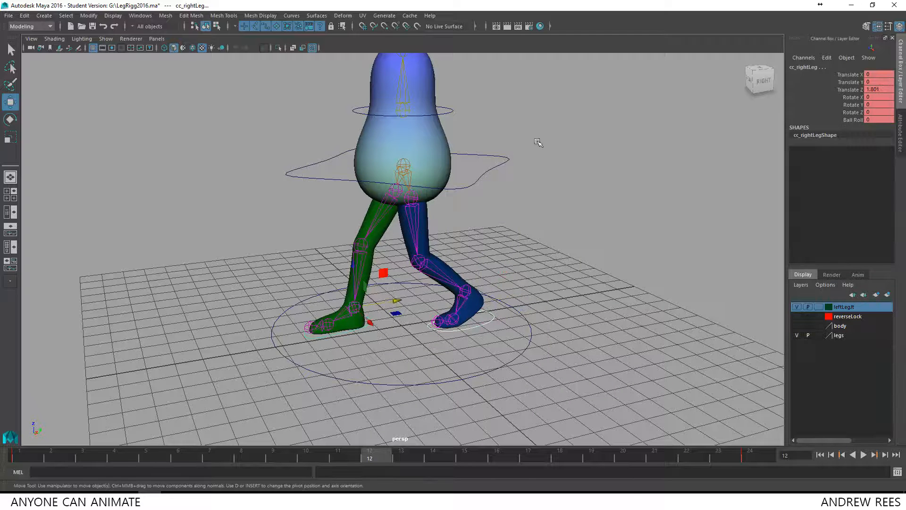
pyautogui.click(424, 134)
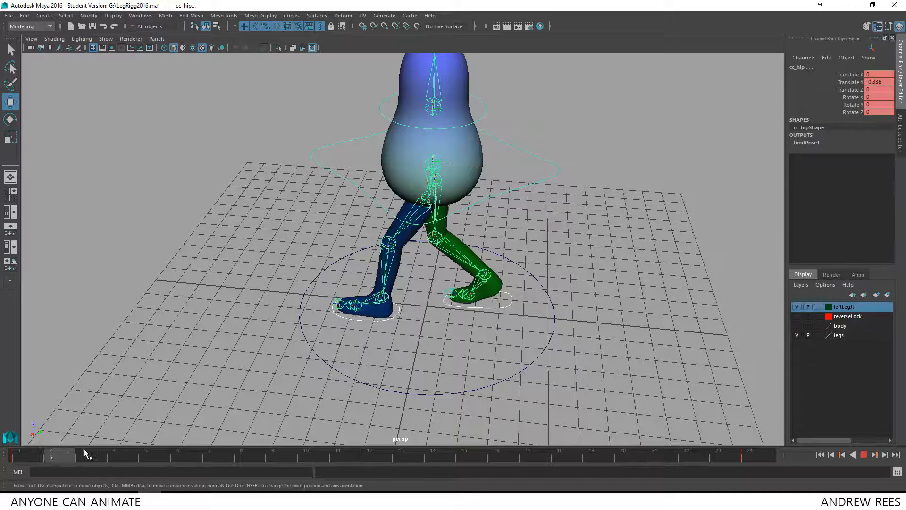
# Step: Key the lowered cc_hip height and play back the stride to check it
pyautogui.click(337, 458)
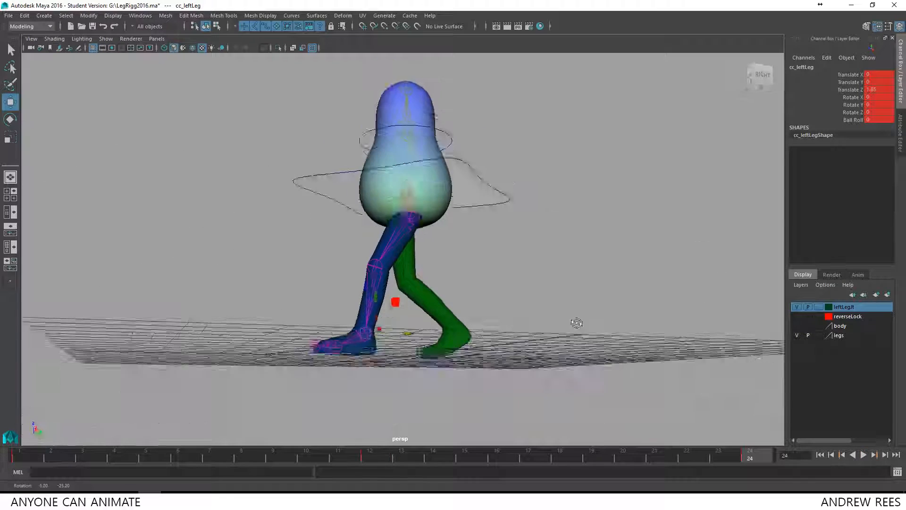
# Step: Jump to the start, play the walk backwards and stop at frame 5
pyautogui.click(851, 454)
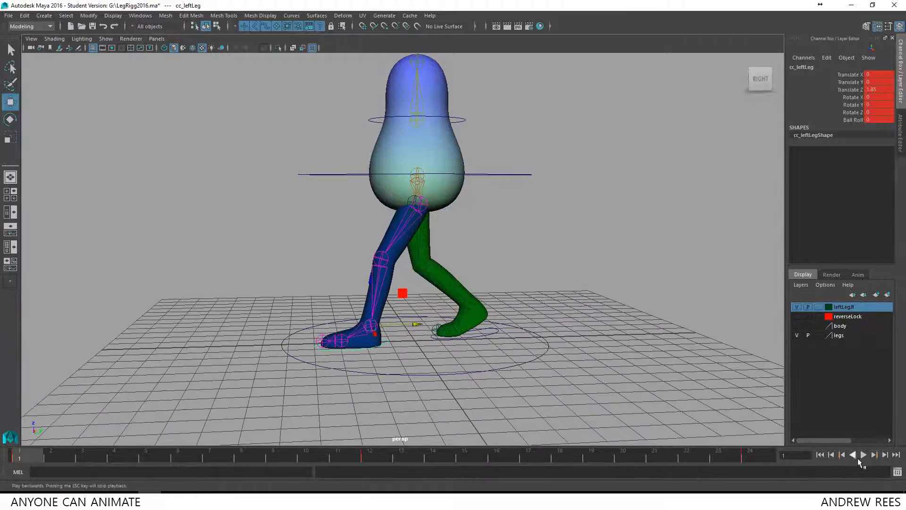
pyautogui.click(862, 454)
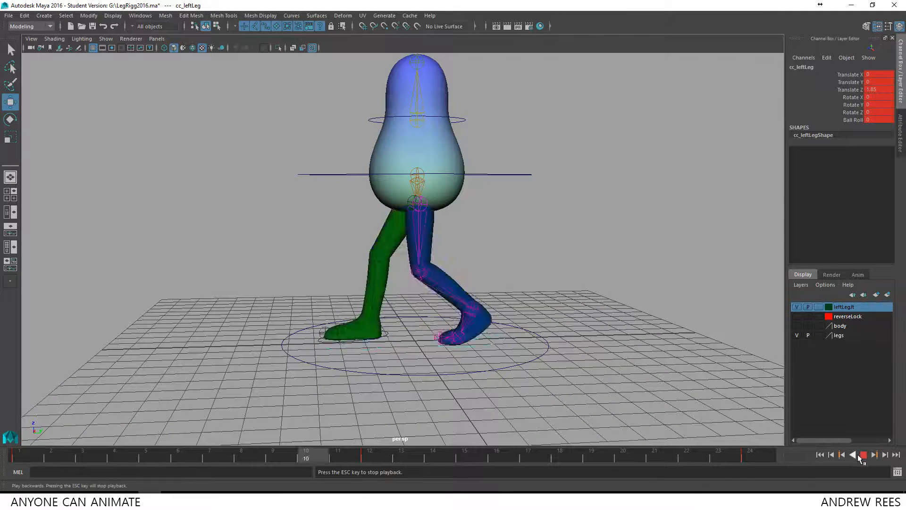
pyautogui.click(861, 454)
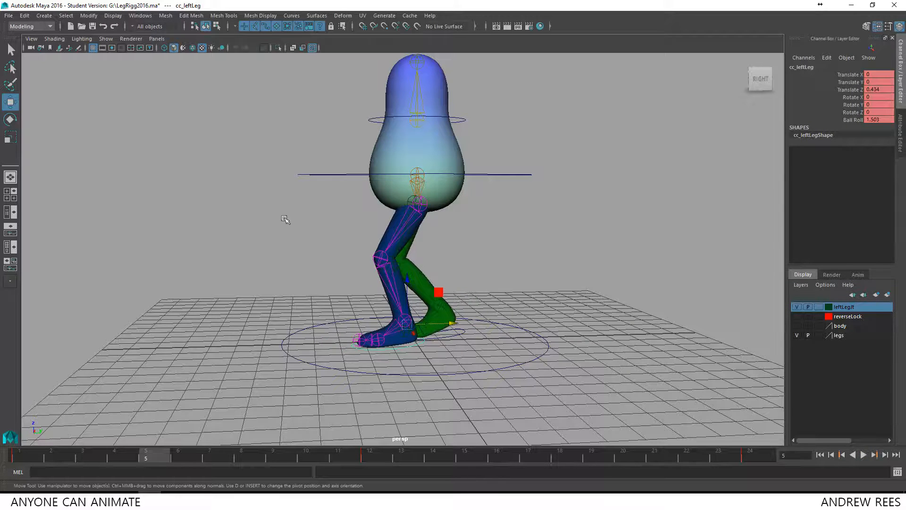
pyautogui.click(140, 16)
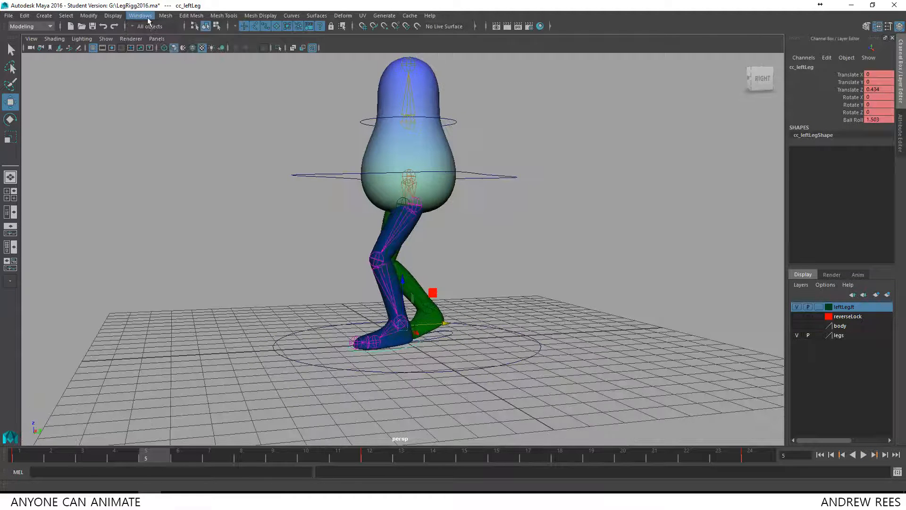
# Step: Set Playback speed to Real-time (24 fps) in the Time Slider preferences
pyautogui.click(139, 15)
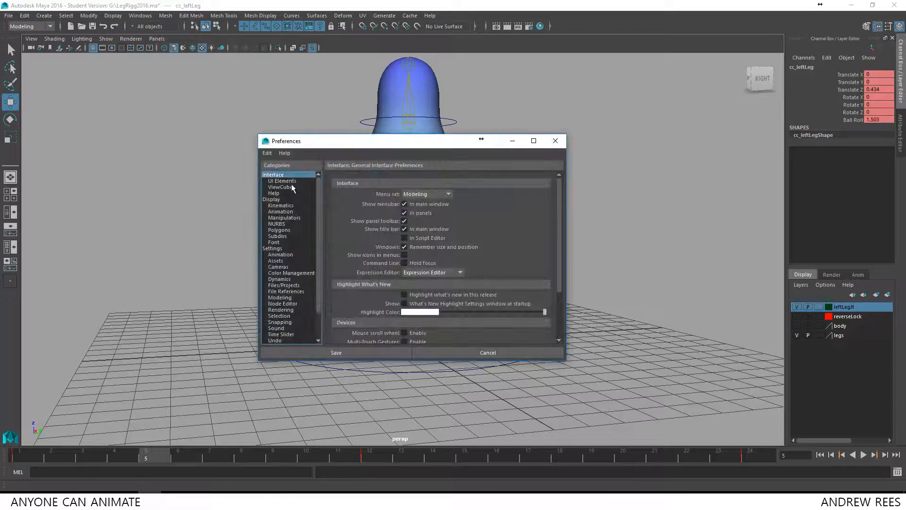
pyautogui.moveTo(296, 300)
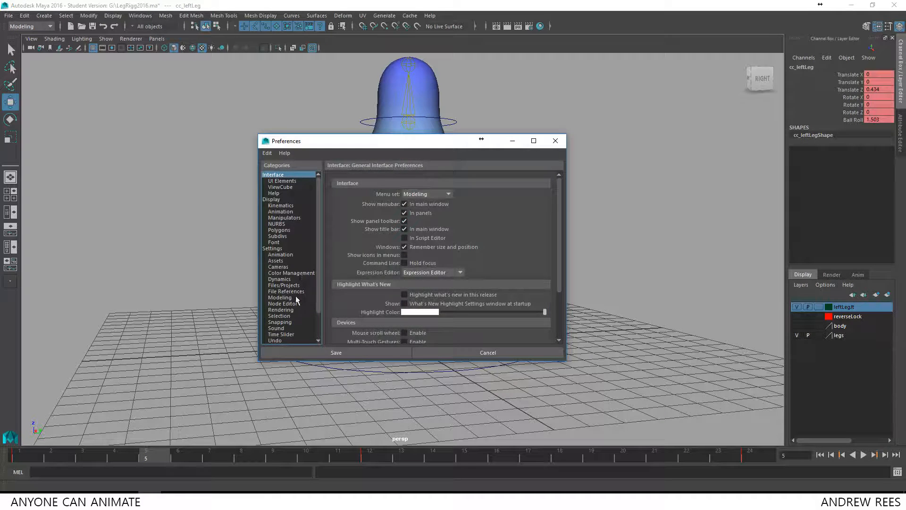
pyautogui.click(274, 309)
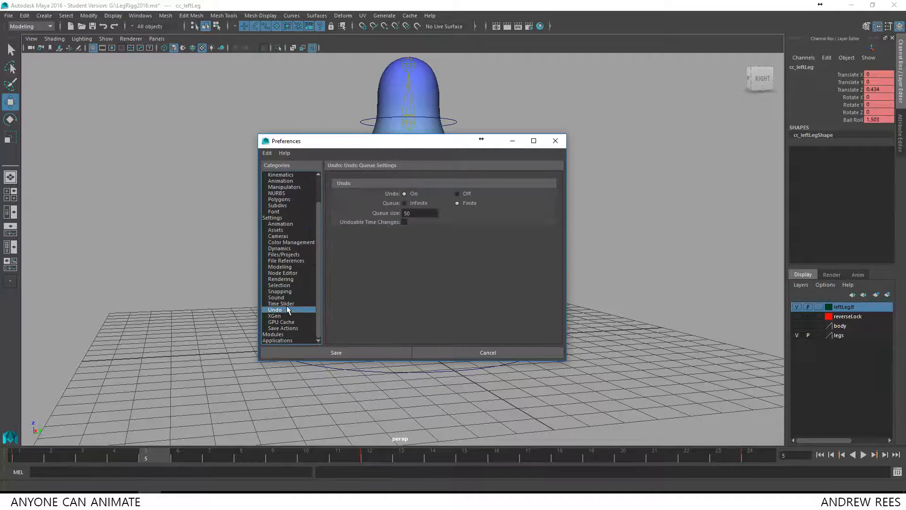
pyautogui.click(281, 303)
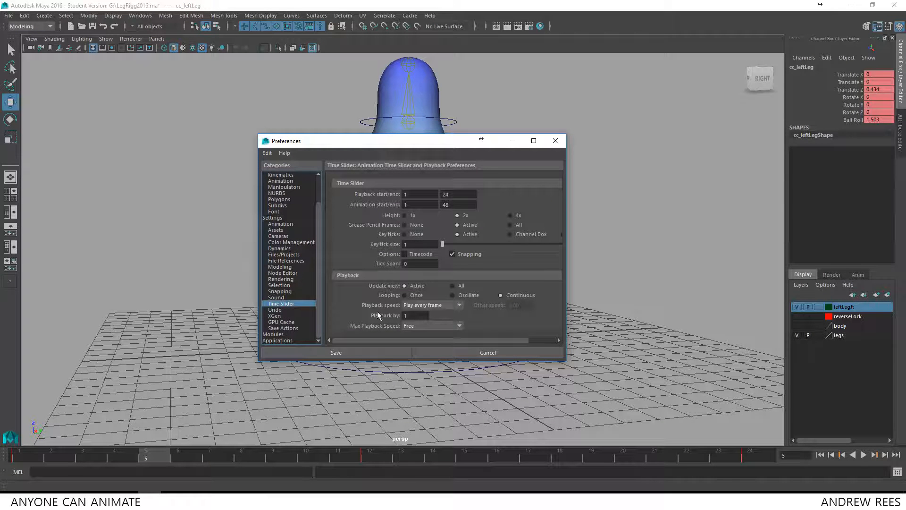
pyautogui.click(431, 316)
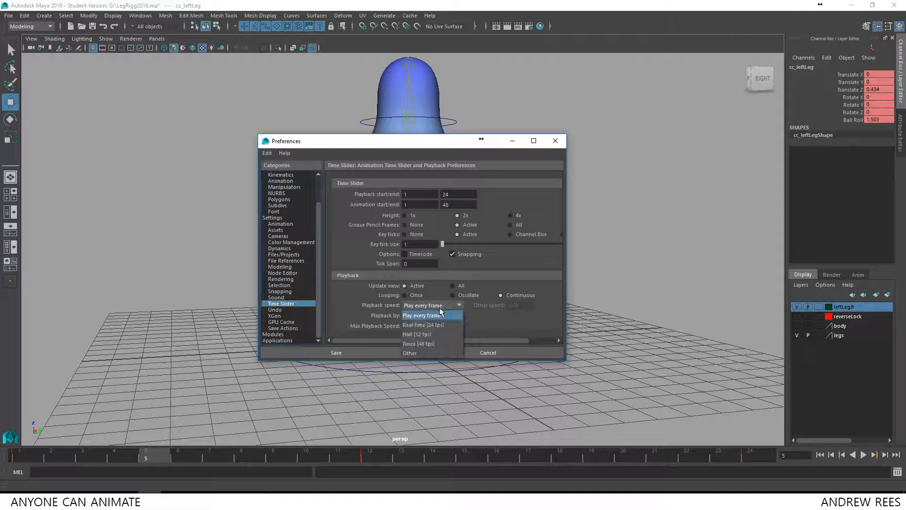
pyautogui.moveTo(428, 323)
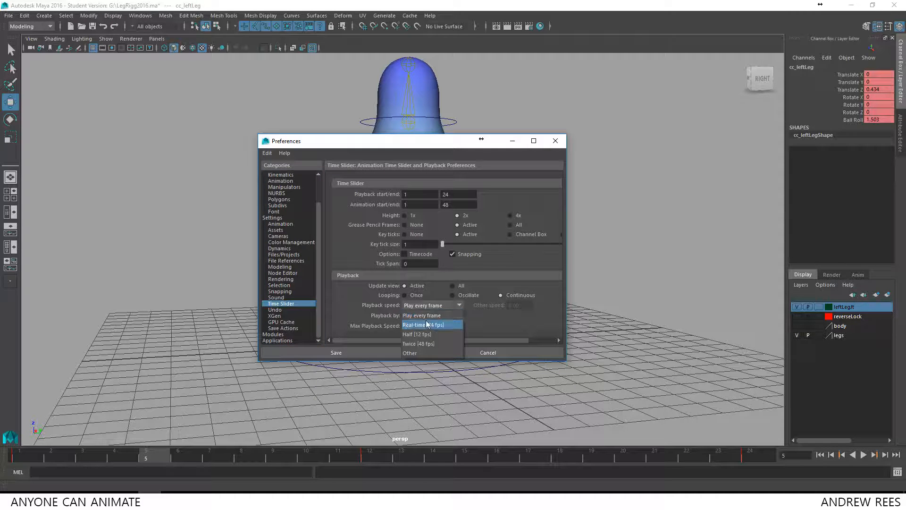
pyautogui.click(422, 323)
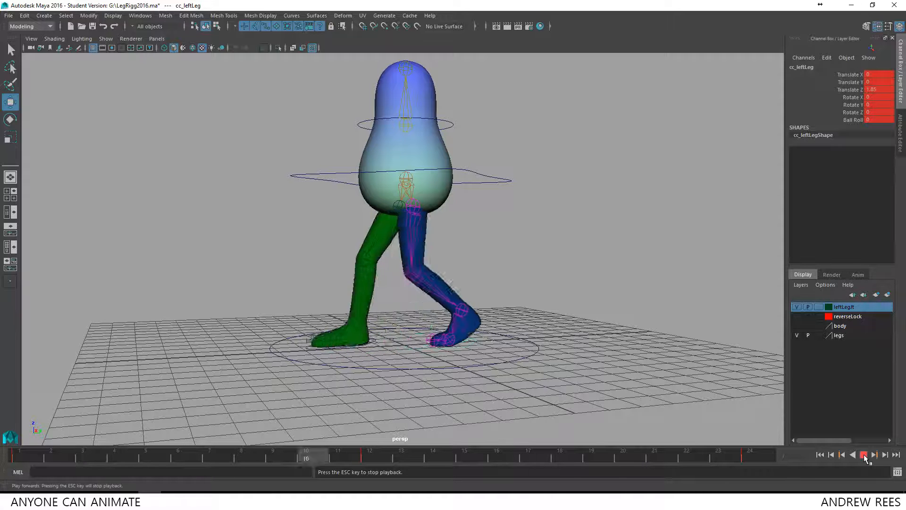
# Step: Stop playback and scrub frames 1, 12, 13 and earlier to inspect cc_hip Translate Y
pyautogui.click(865, 454)
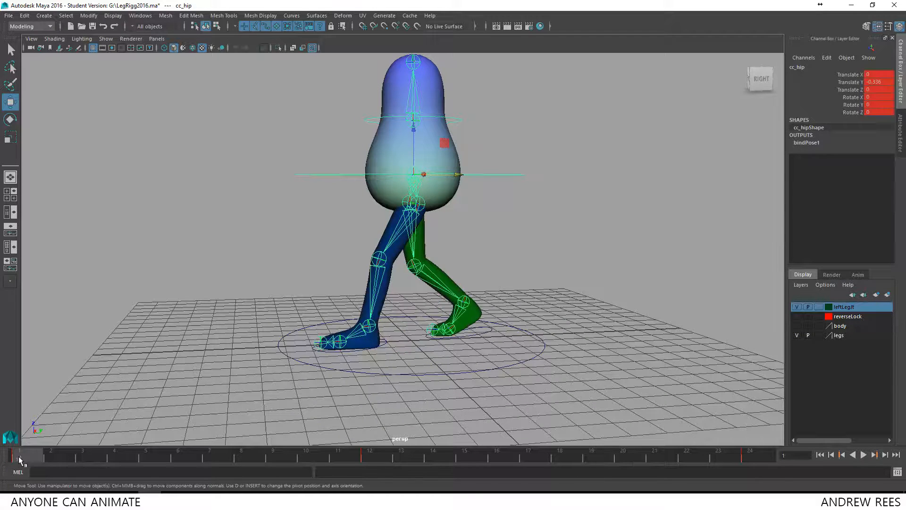
pyautogui.click(369, 457)
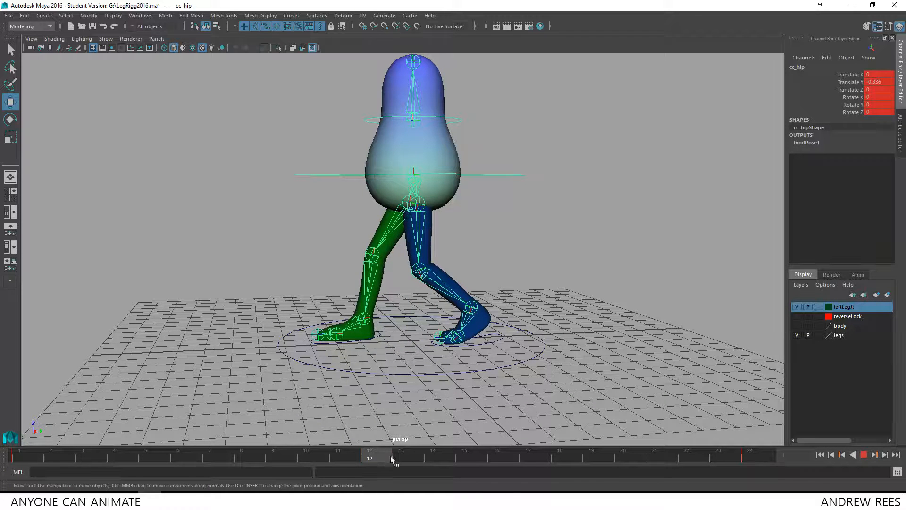
pyautogui.click(400, 456)
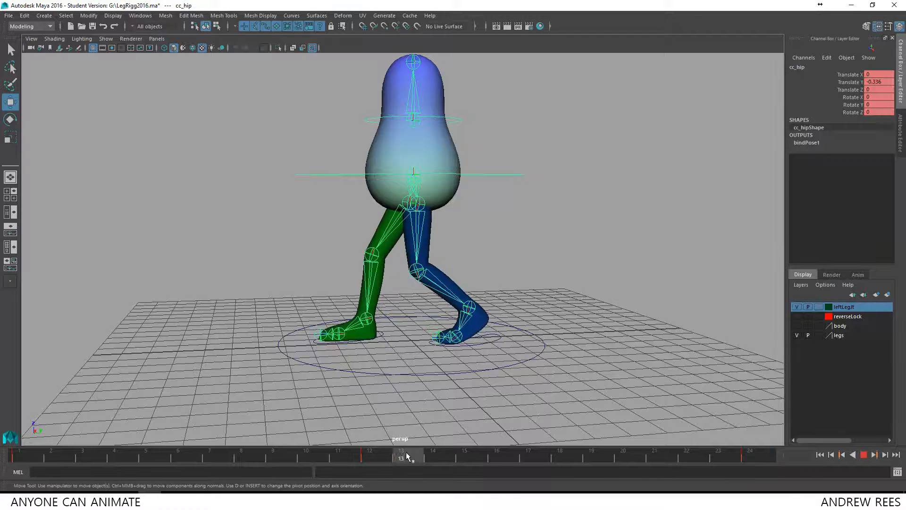
pyautogui.click(178, 456)
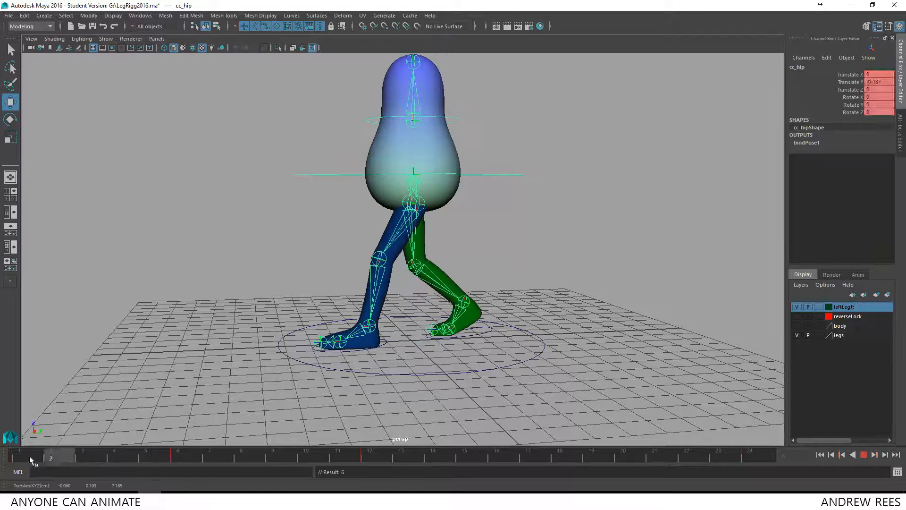
pyautogui.click(210, 455)
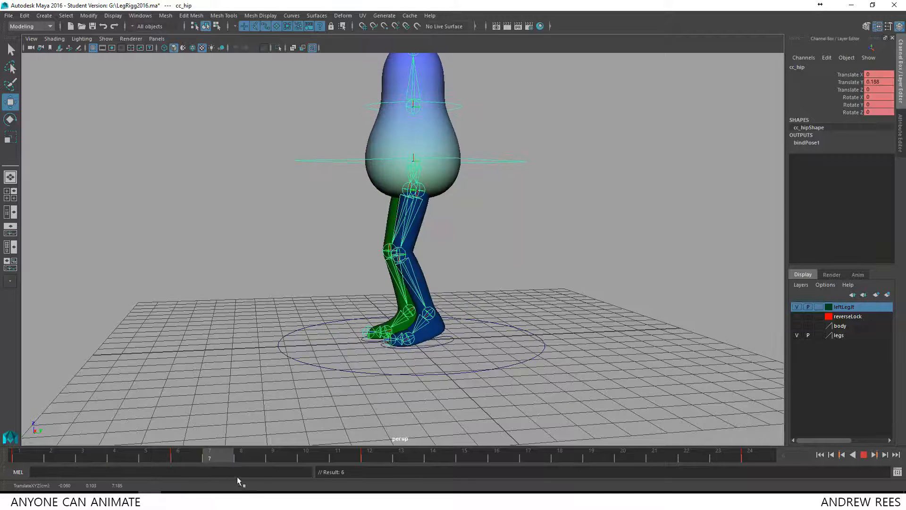
pyautogui.click(51, 457)
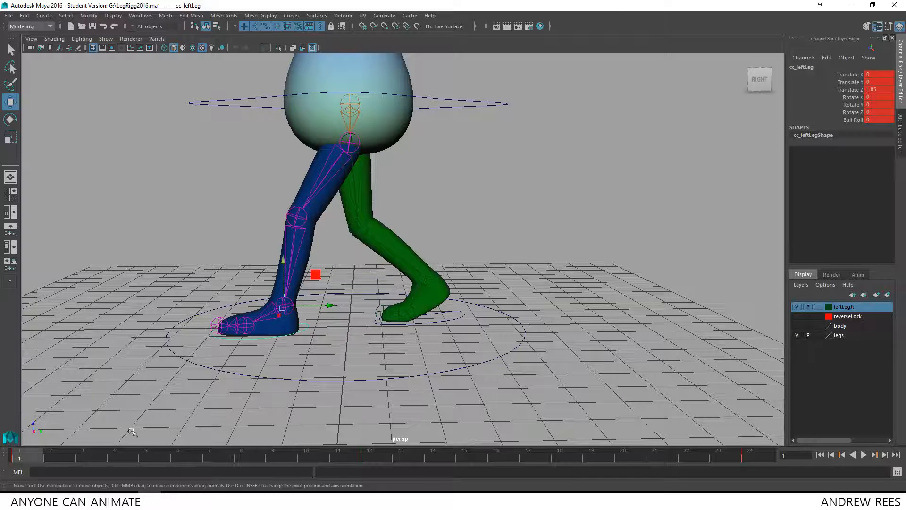
# Step: At frame 6 move cc_leftLeg to Z about -0.185 under the body, then select cc_hip
pyautogui.click(186, 455)
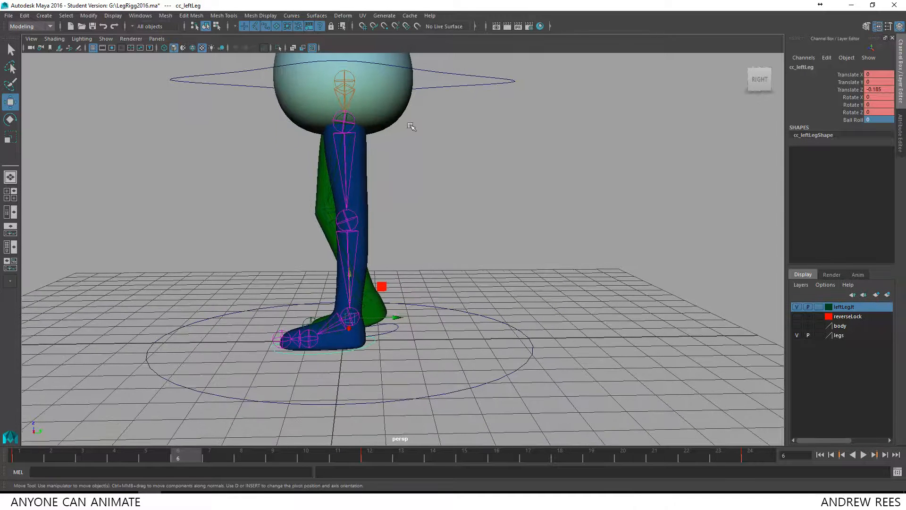
pyautogui.click(346, 76)
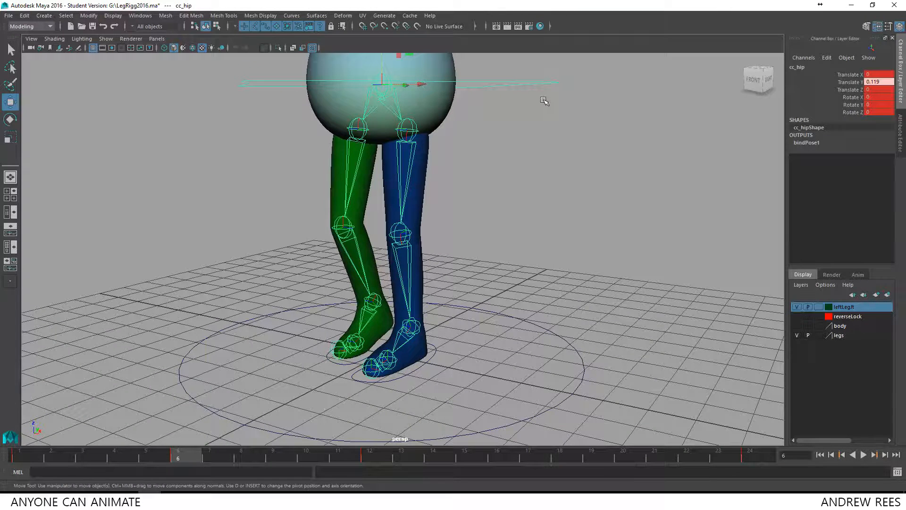
pyautogui.moveTo(351, 374)
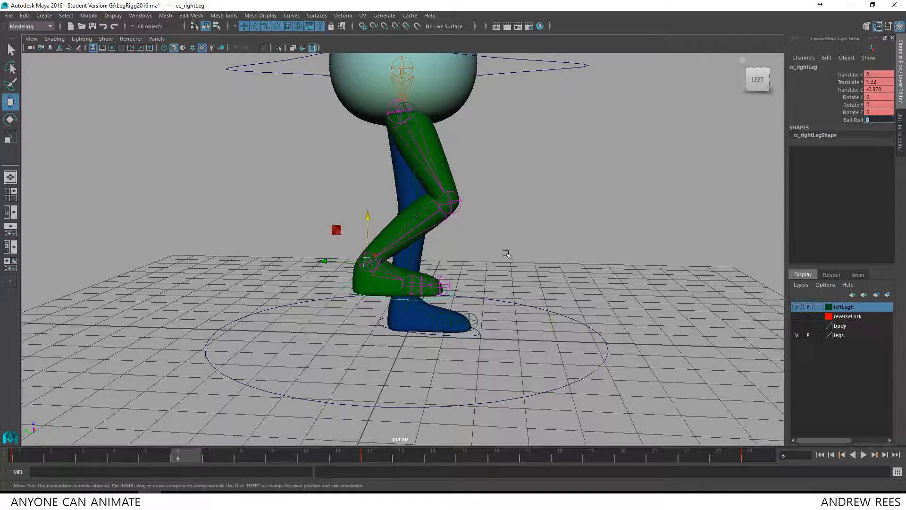
# Step: Lift cc_rightLeg with Ball Roll at frame 6, then scrub frames 1, 8 and 11 to review the step
pyautogui.click(10, 119)
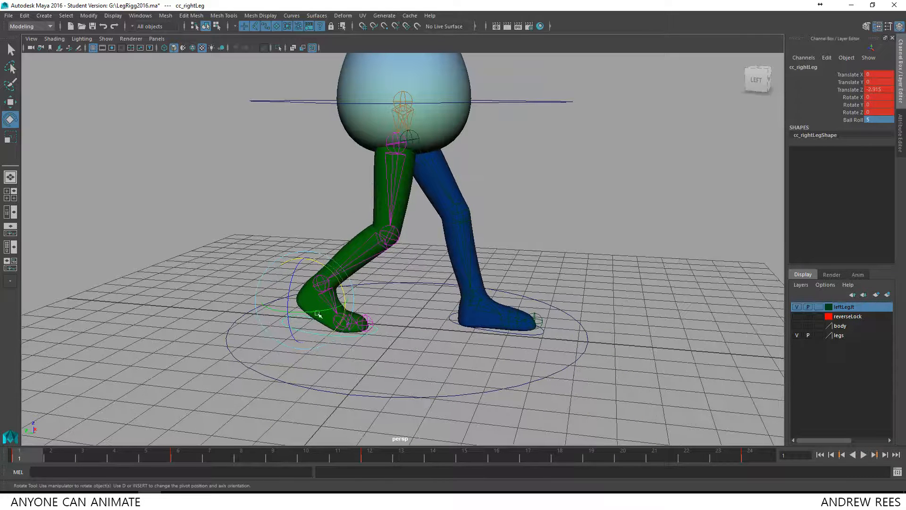
pyautogui.click(146, 457)
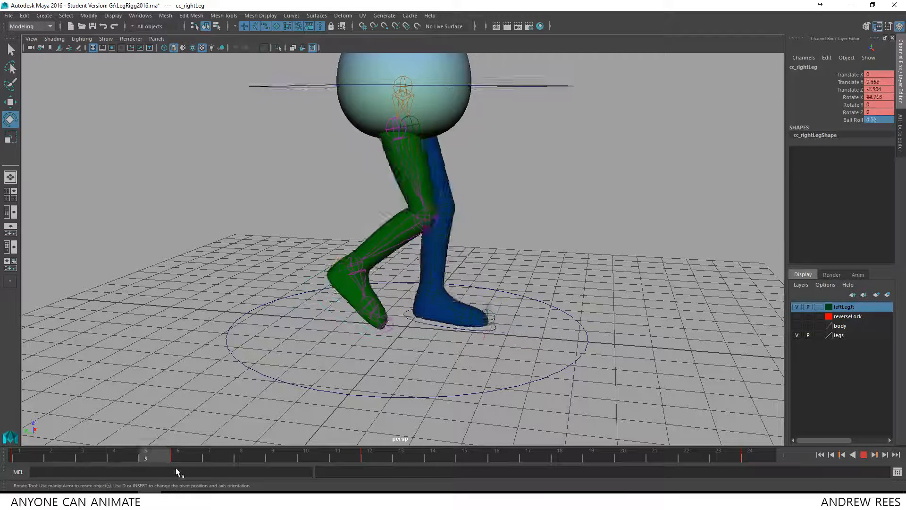
pyautogui.click(18, 457)
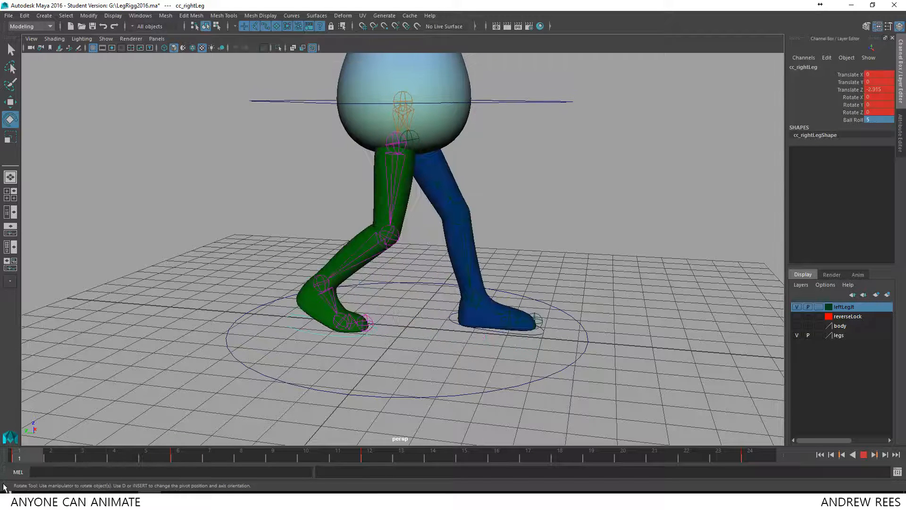
pyautogui.click(114, 456)
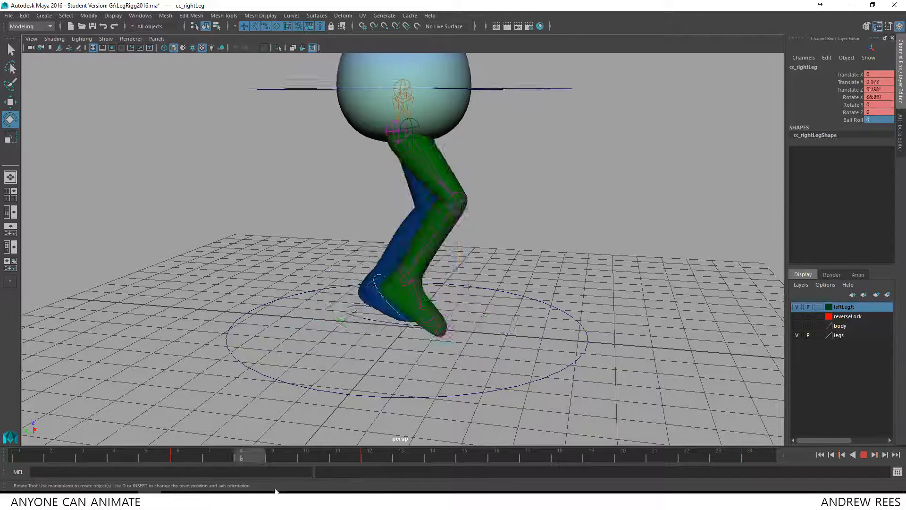
pyautogui.click(336, 457)
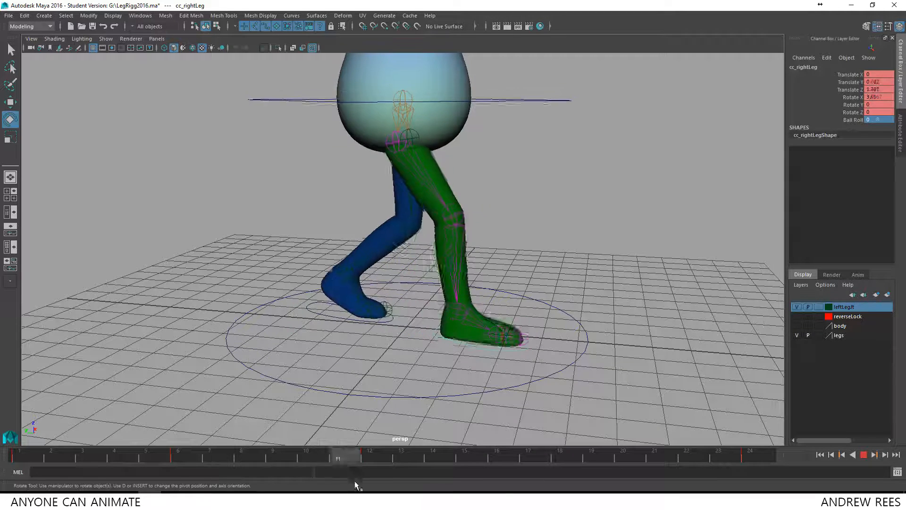
pyautogui.click(240, 457)
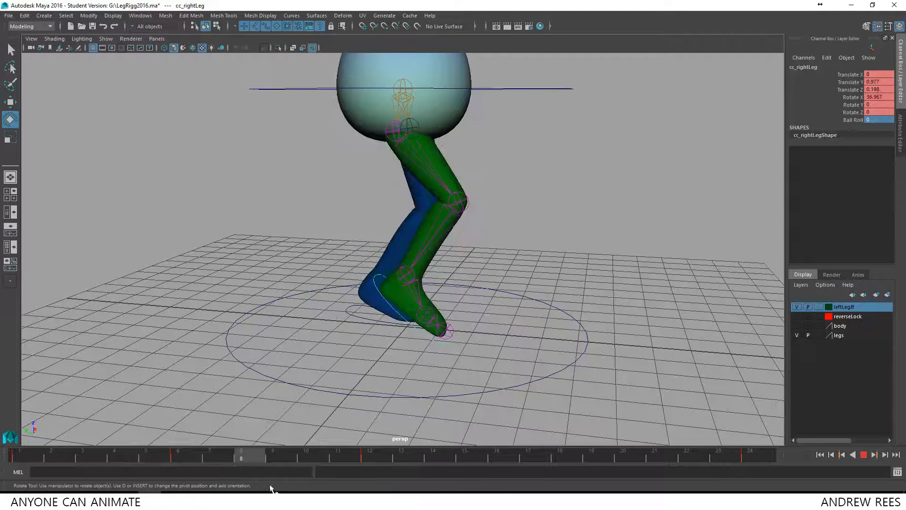
pyautogui.click(368, 458)
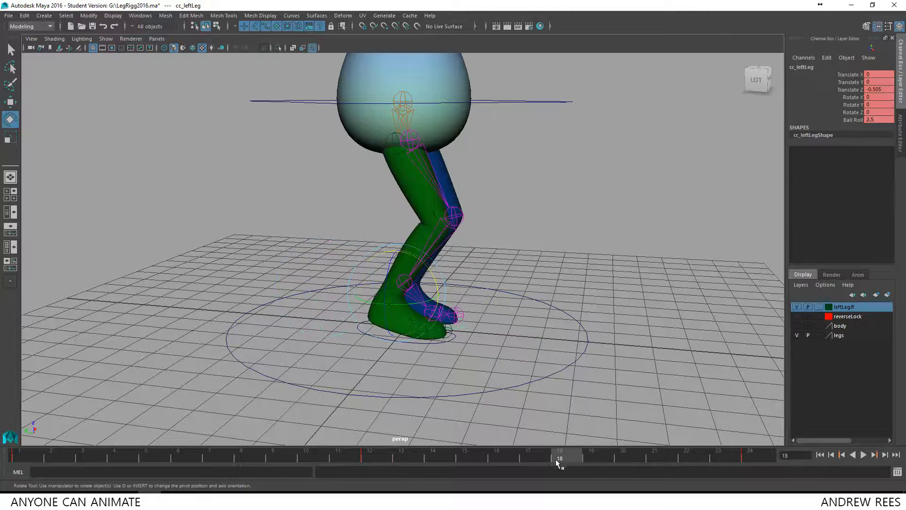
# Step: At frame 18, key cc_leftLeg lifted in Translate Y with Ball Roll adjusted and cc_hip raised, then return to start
pyautogui.click(364, 456)
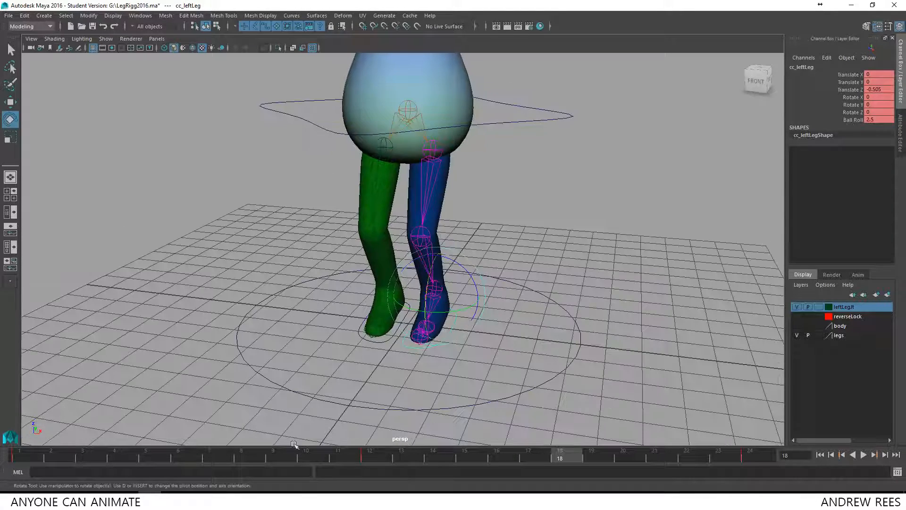
pyautogui.click(366, 456)
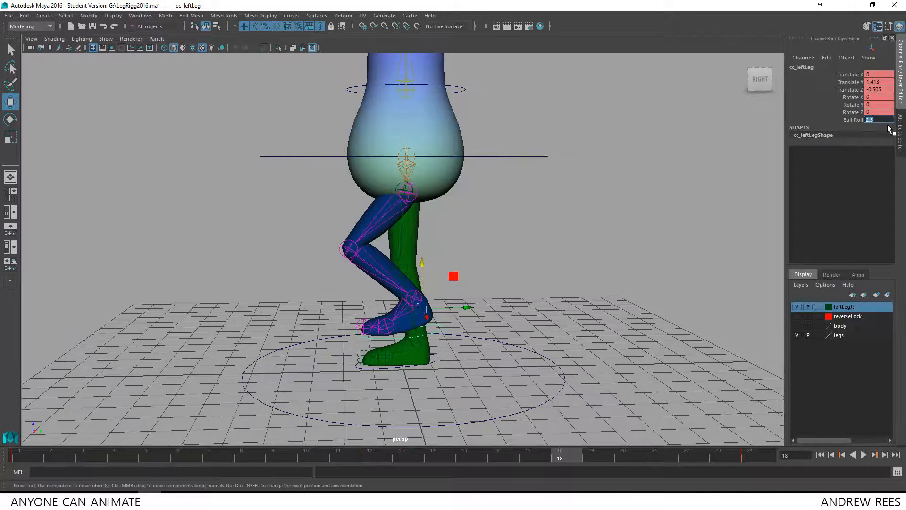
pyautogui.click(9, 120)
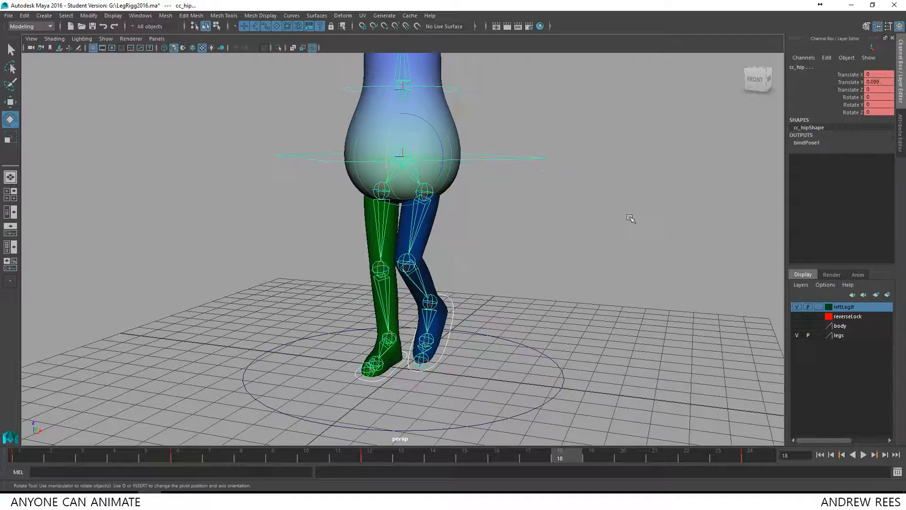
pyautogui.click(821, 454)
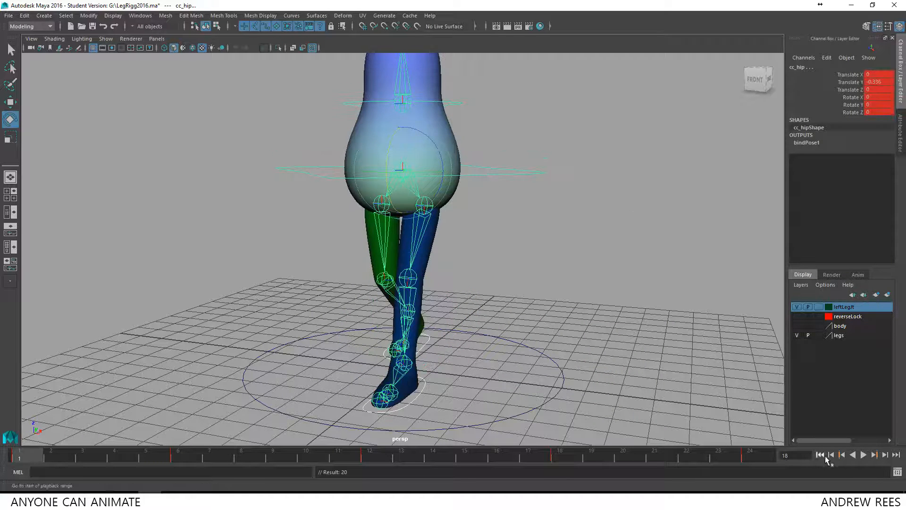